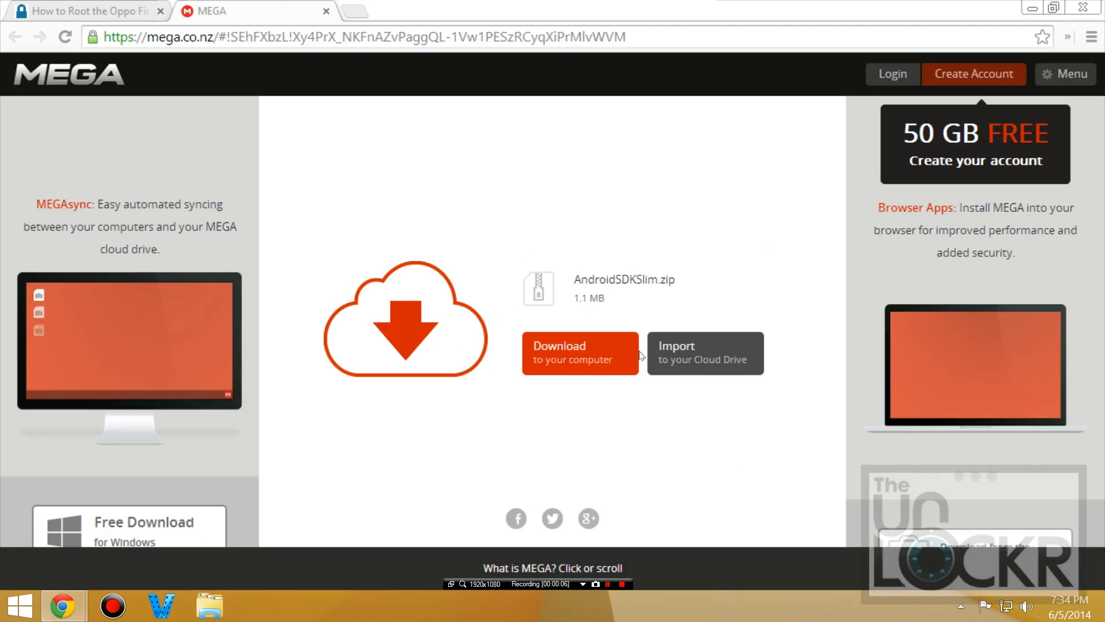
Download AndroidSDKSlim.zip from MEGA and save it to the Desktop.
left_click(580, 354)
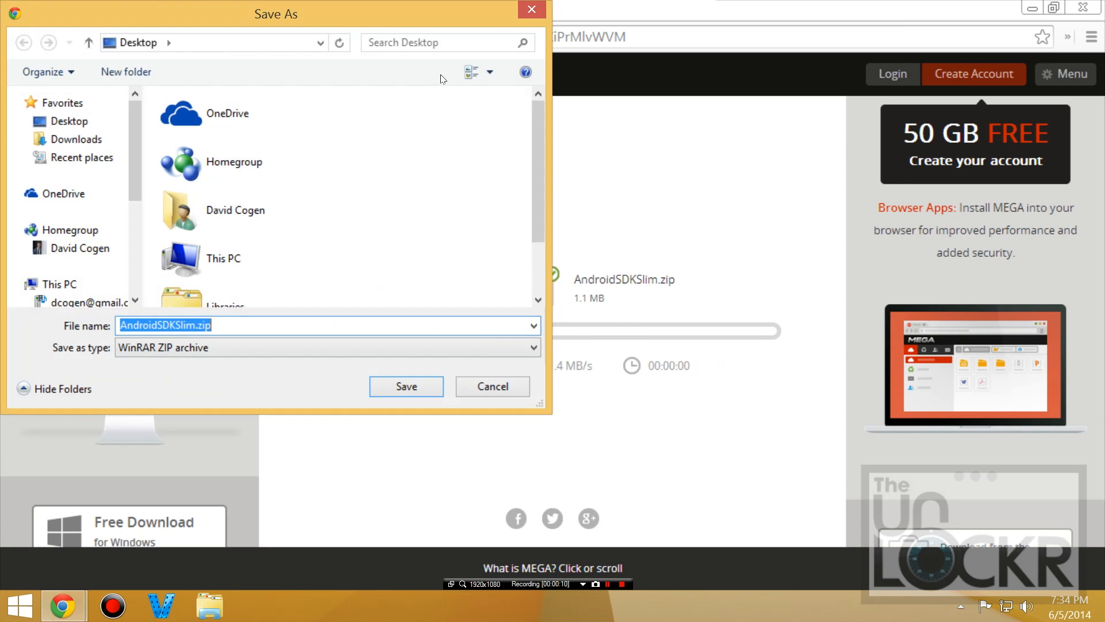
left_click(416, 386)
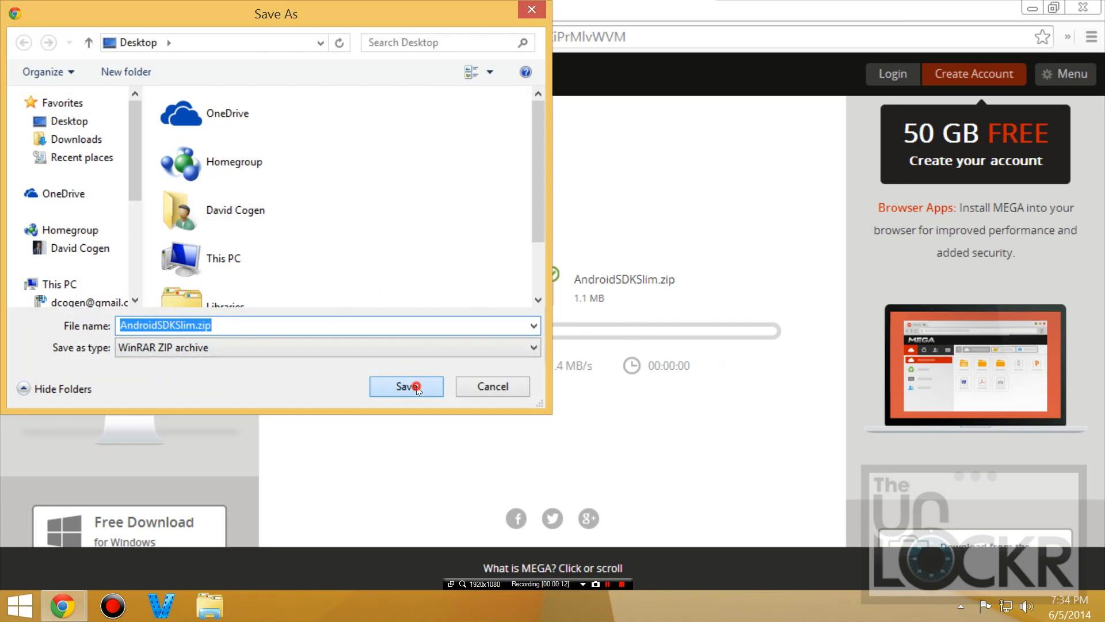
left_click(407, 387)
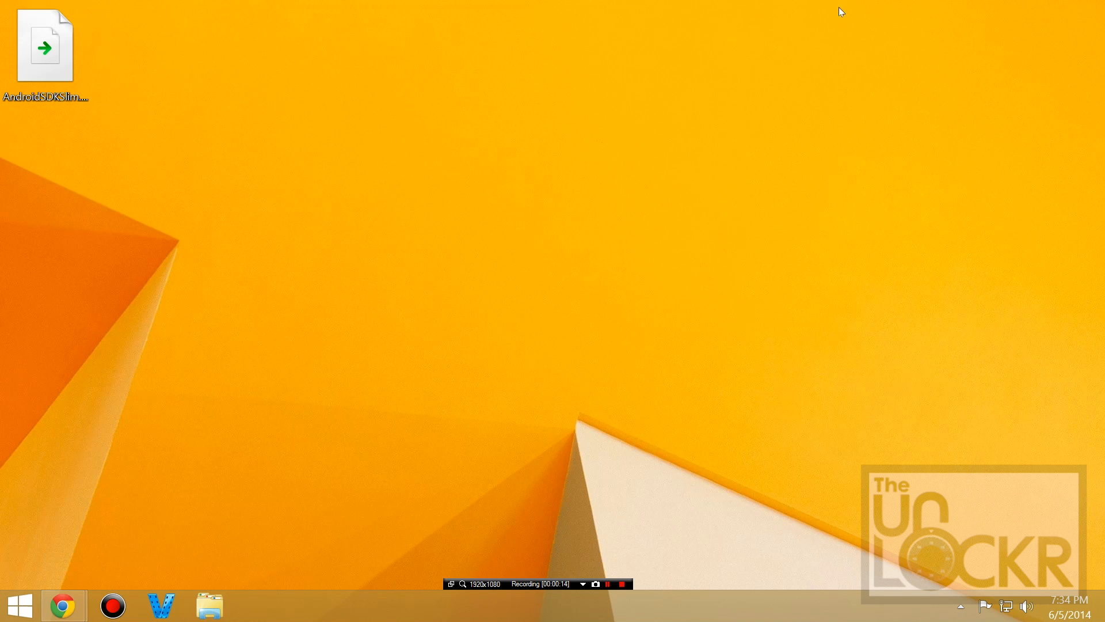
Extract AndroidSDKSlim.zip on the Desktop and open android-sdk-windows, then its platform-tools folder.
left_click(30, 37)
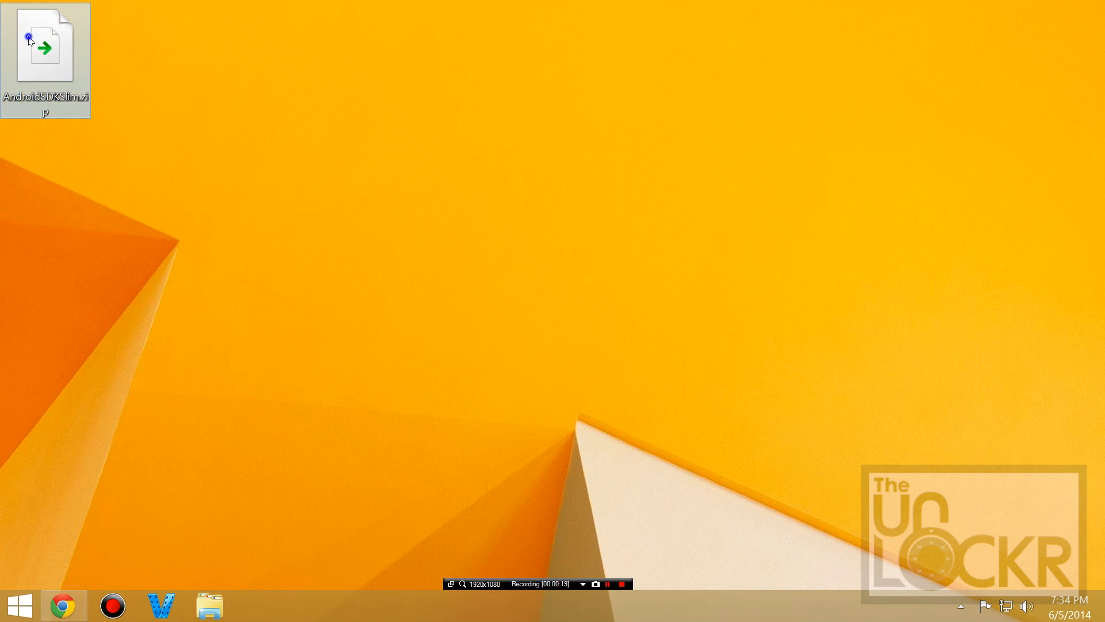
right_click(29, 37)
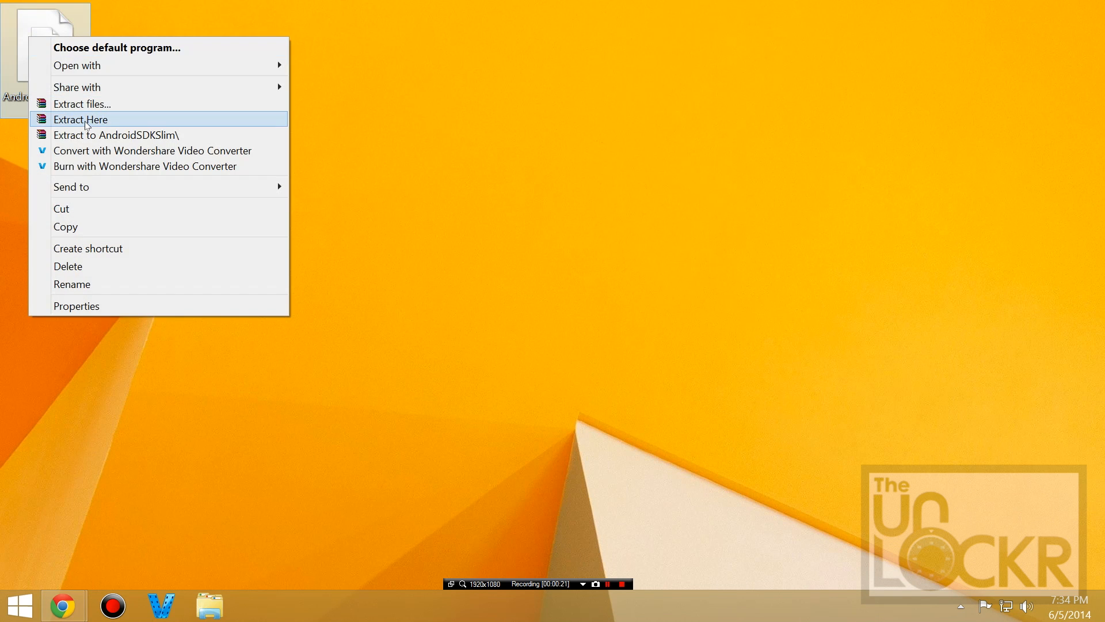
left_click(81, 120)
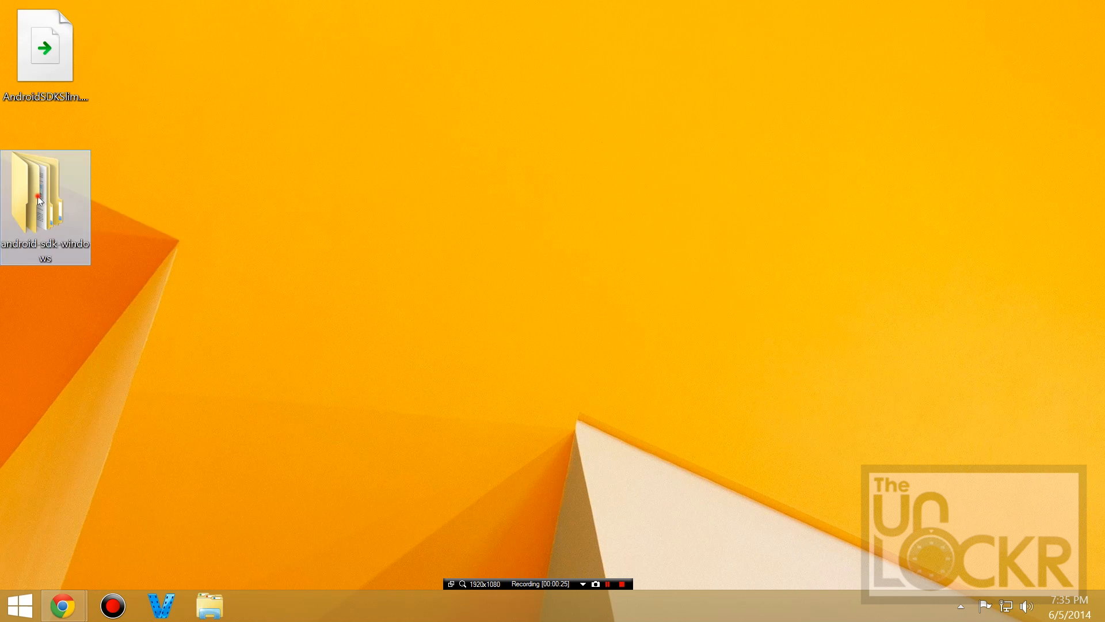
double_click(40, 201)
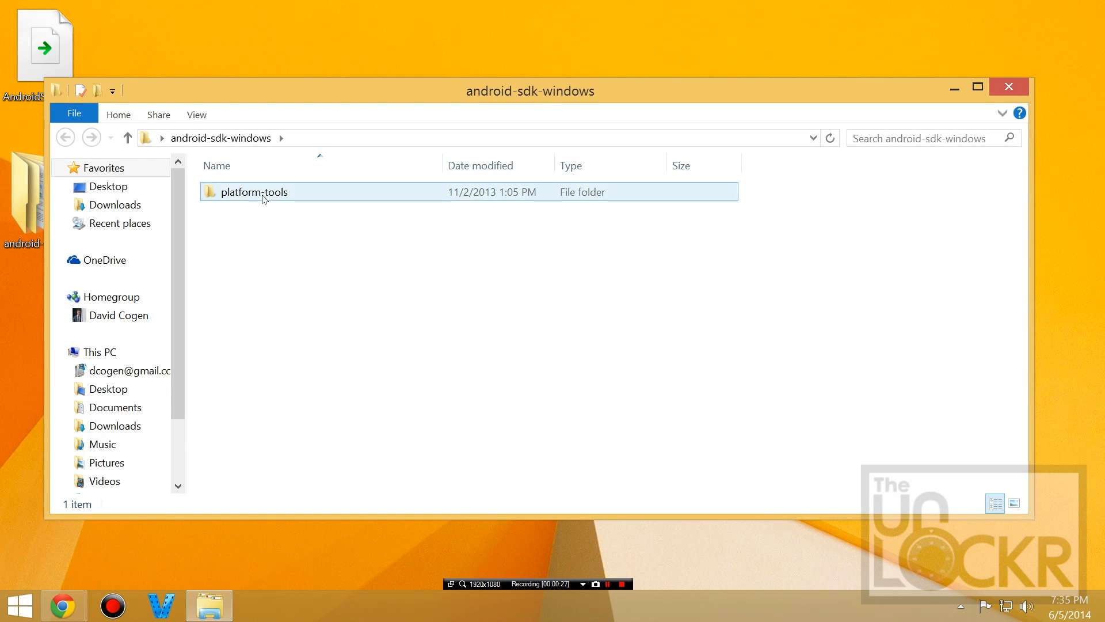
double_click(254, 192)
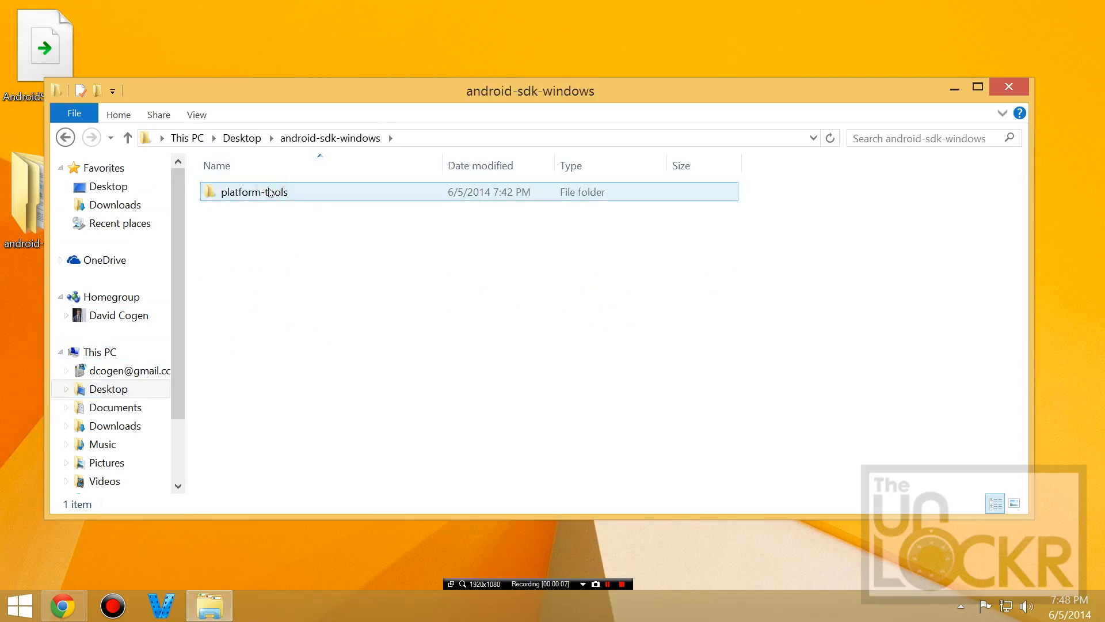
Open platform-tools and select the TWRP recovery.img file.
double_click(254, 192)
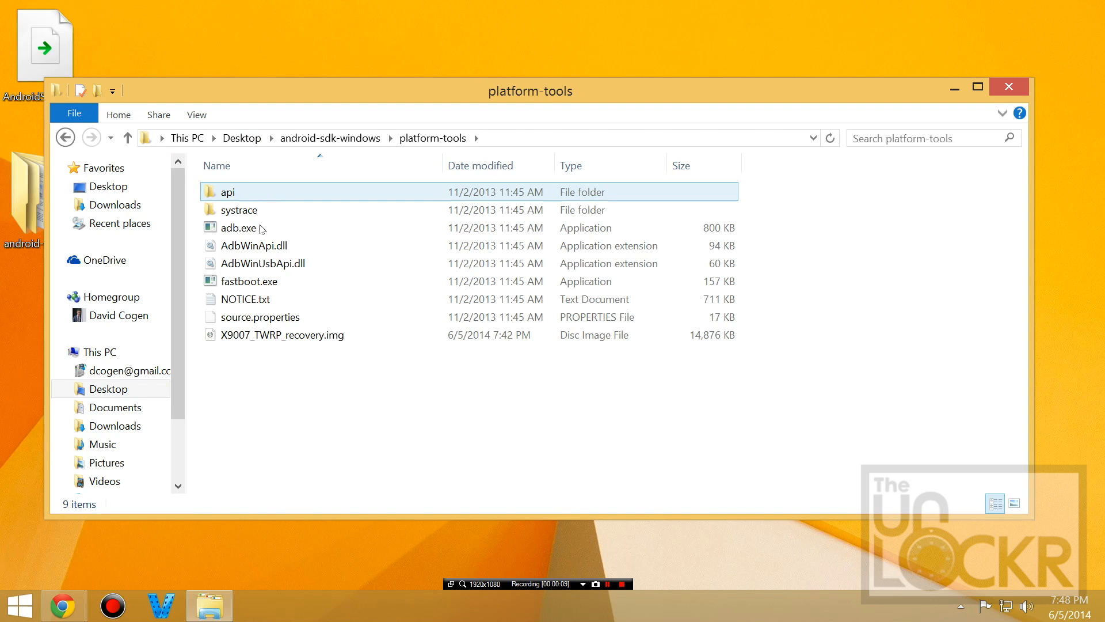
left_click(260, 317)
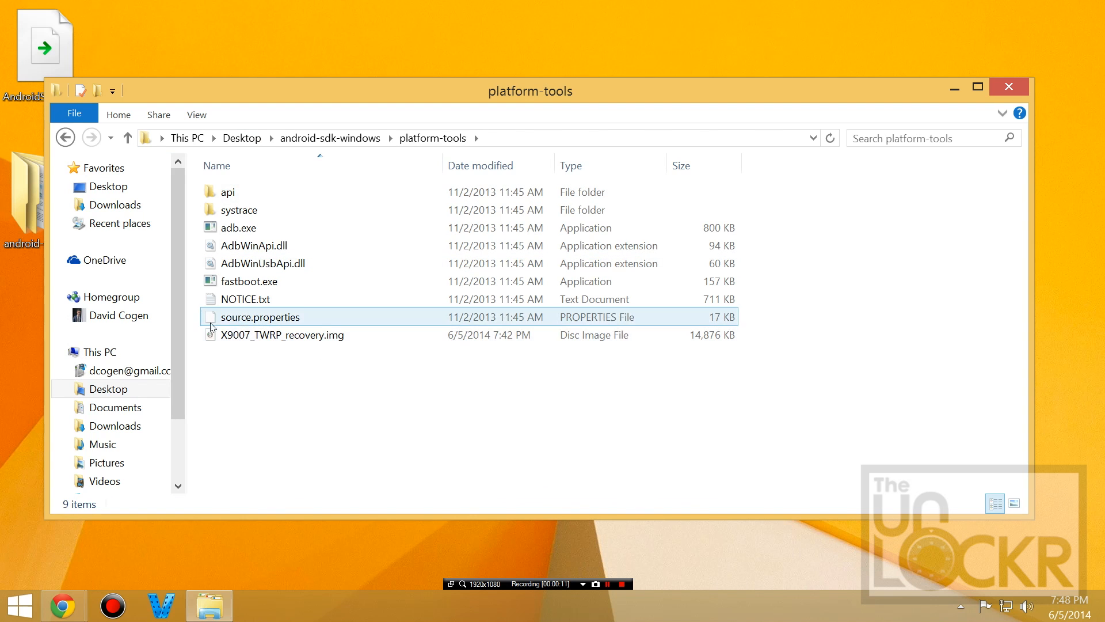
left_click(282, 334)
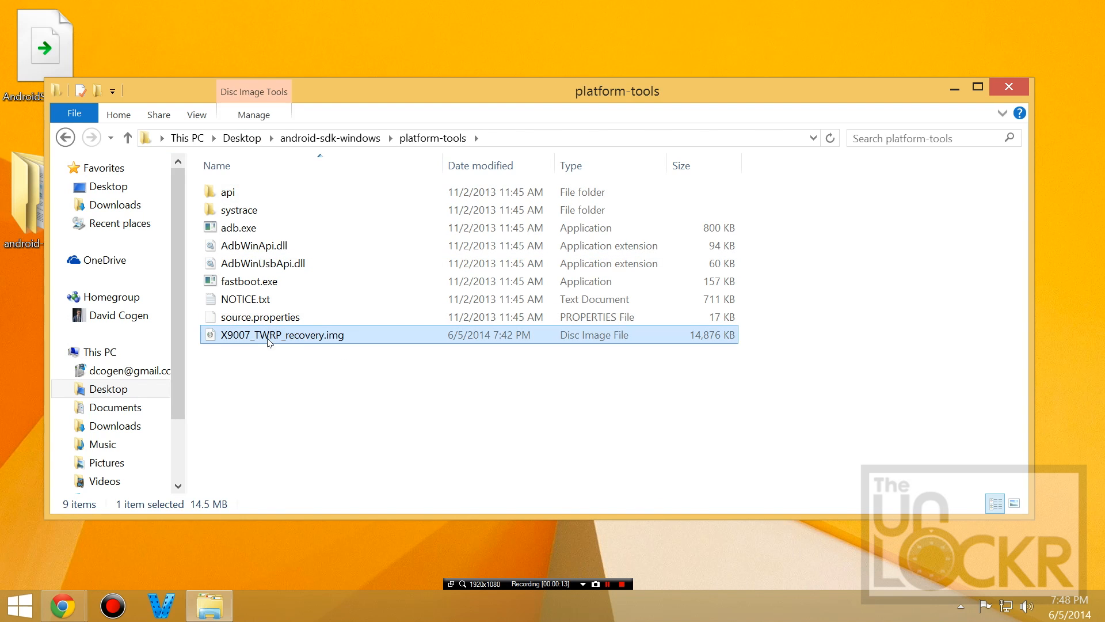
mouse_move(266, 339)
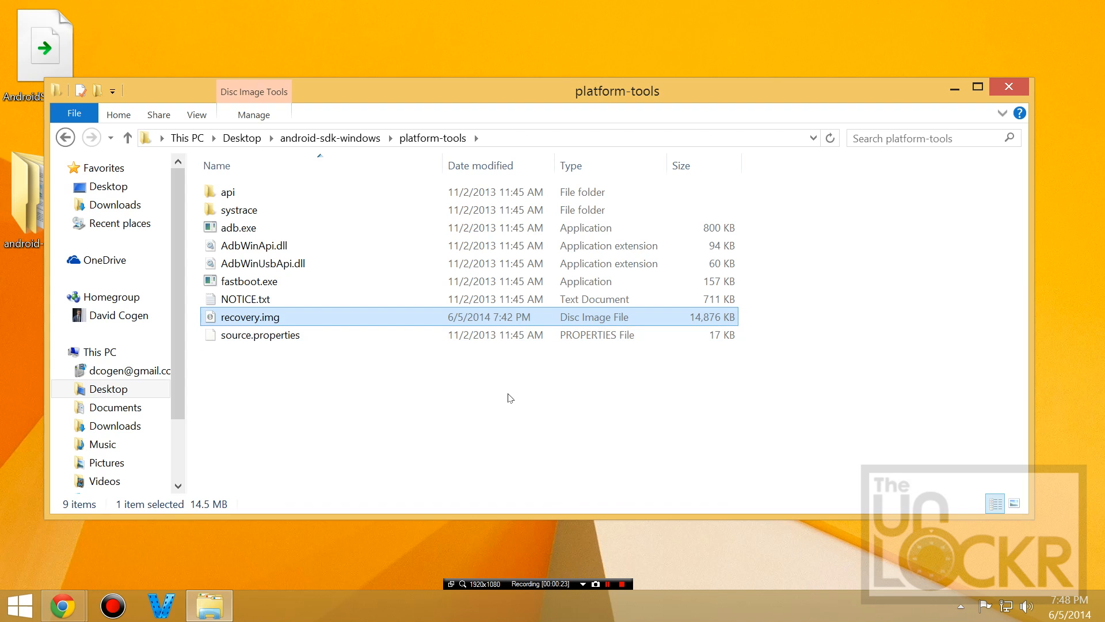
mouse_move(342, 392)
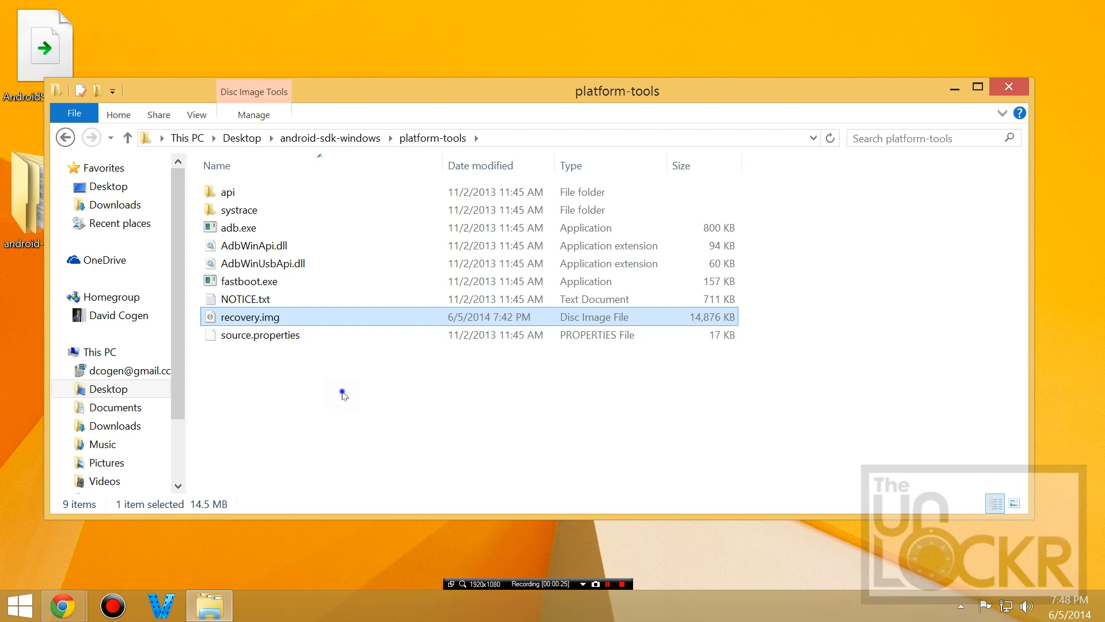
Open a command window in the platform-tools folder.
right_click(250, 316)
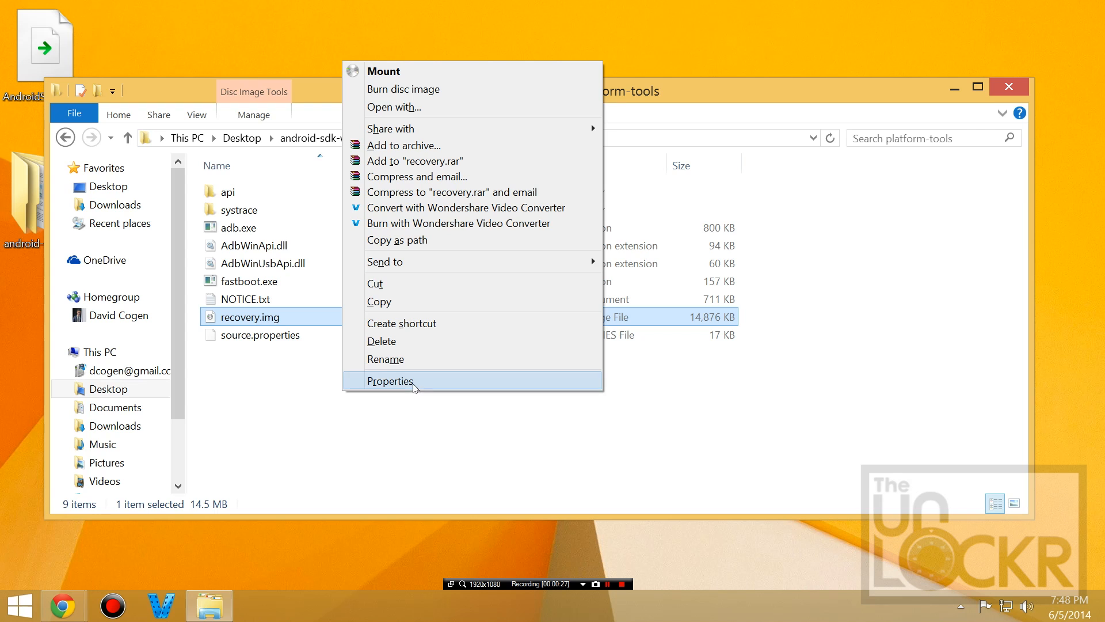
mouse_move(416, 267)
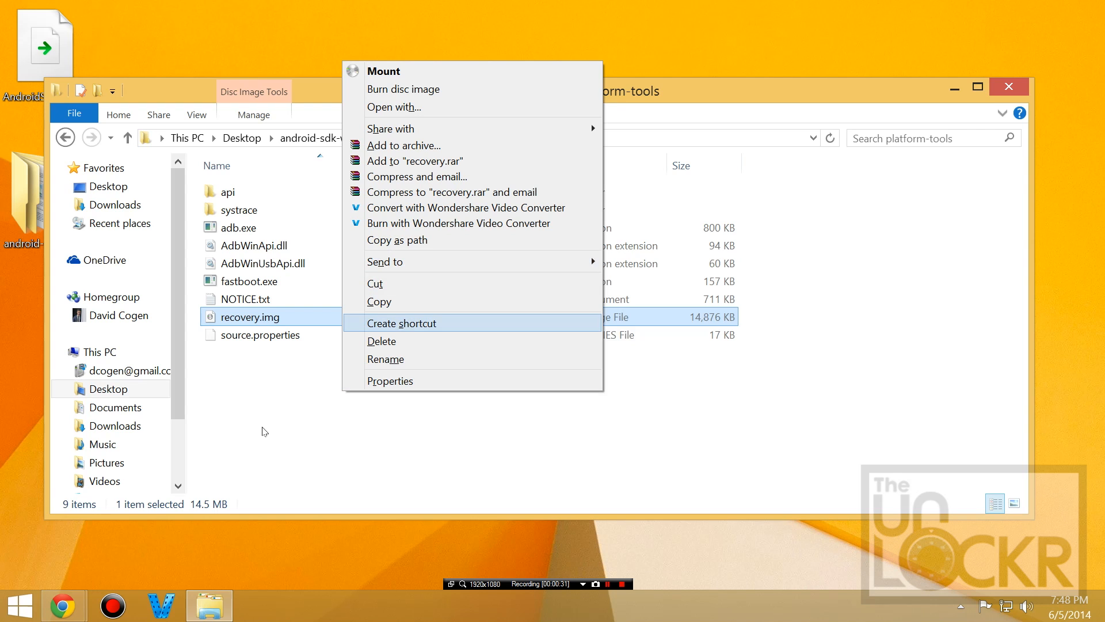
left_click(294, 395)
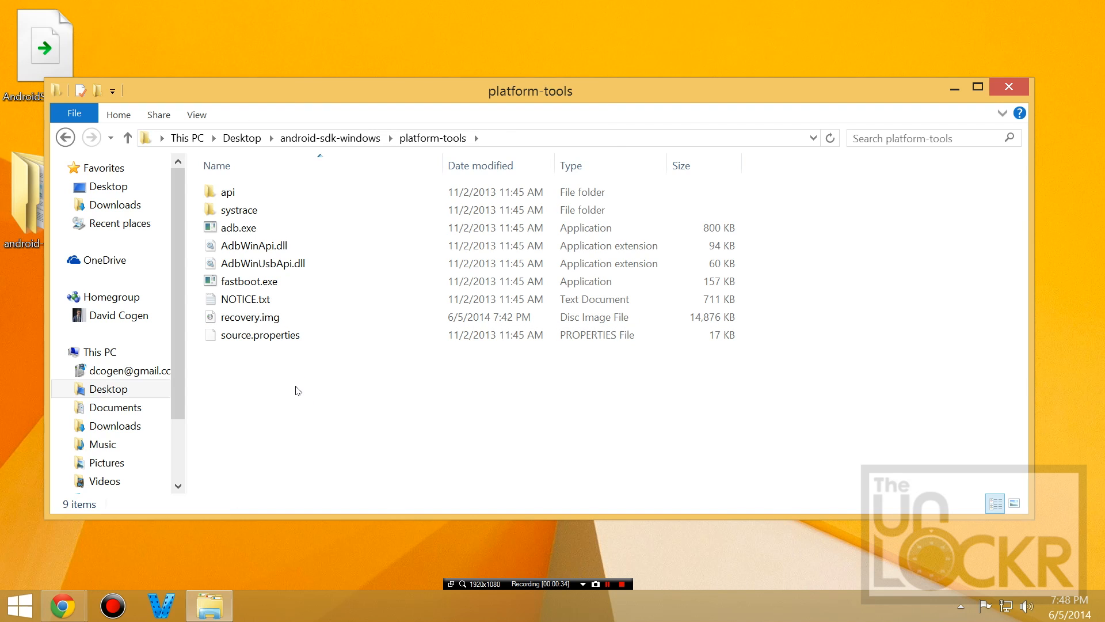
right_click(298, 390)
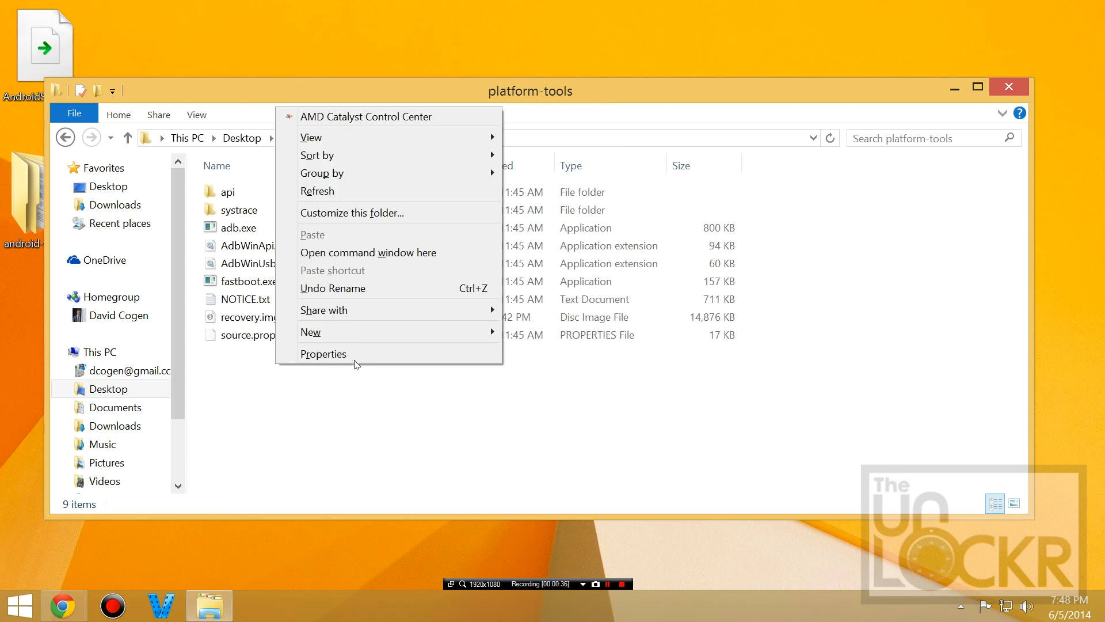
mouse_move(376, 254)
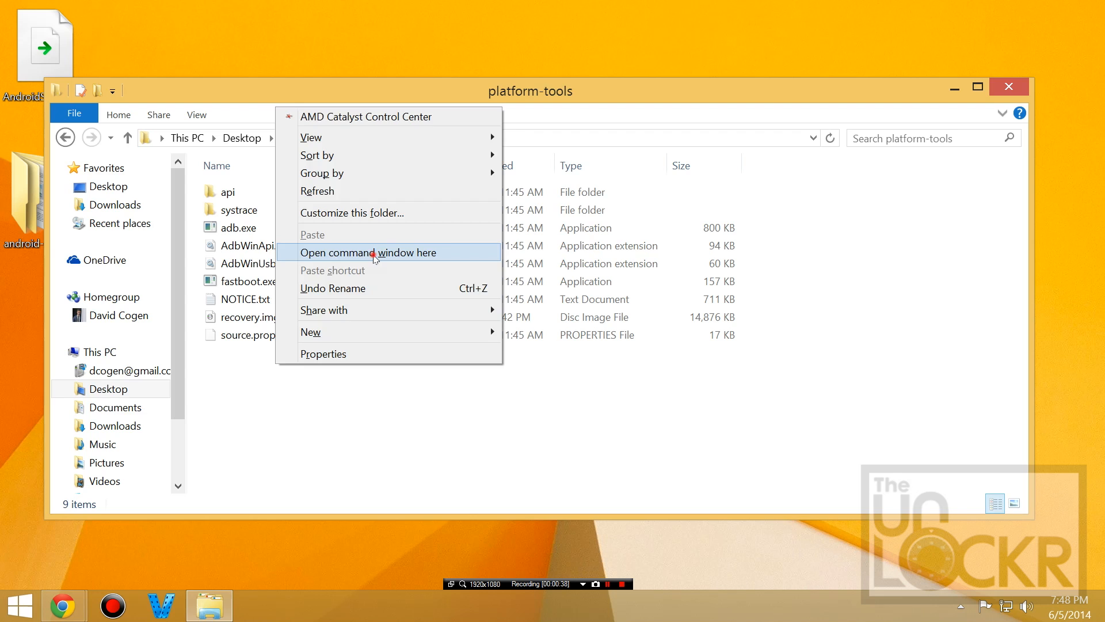
left_click(368, 252)
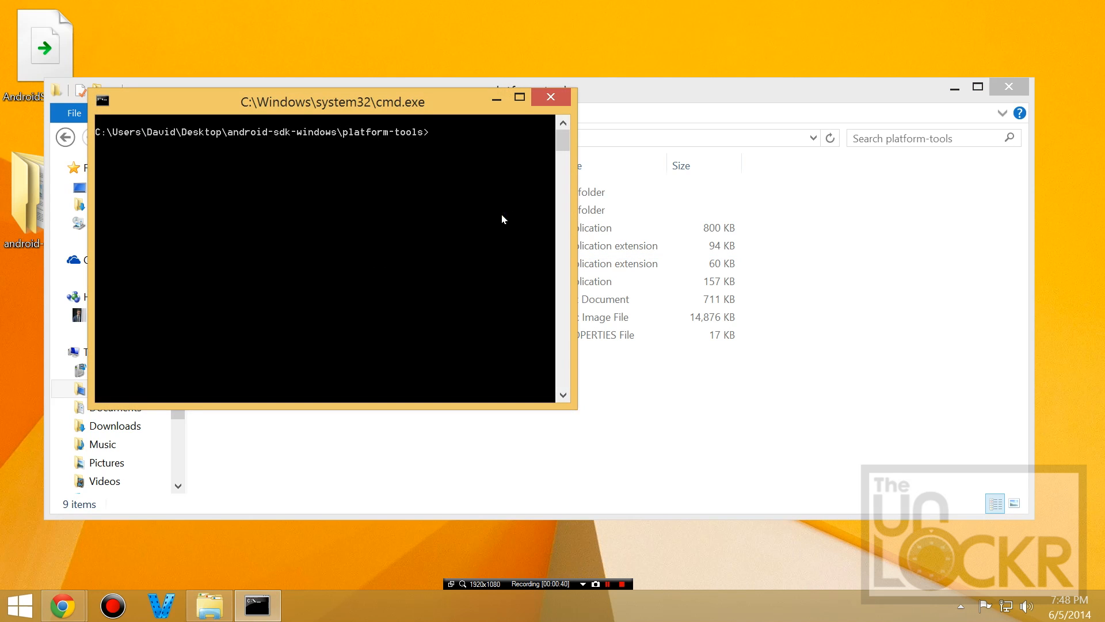
Enter the command 'fastboot flash recovery recovery.img' at the prompt.
type("fas")
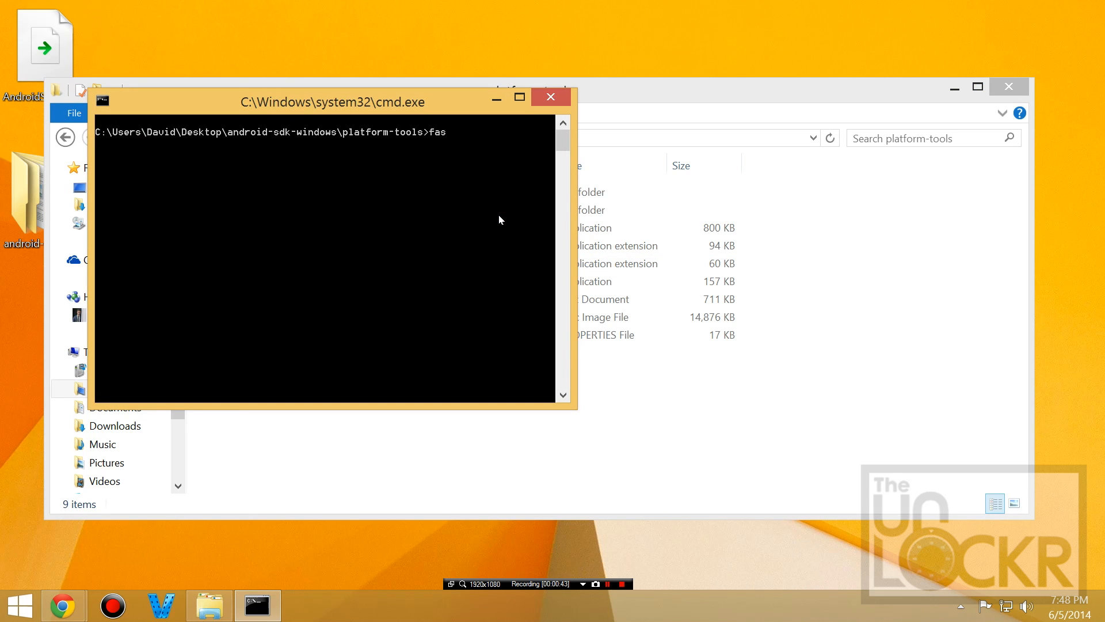
type("tboot")
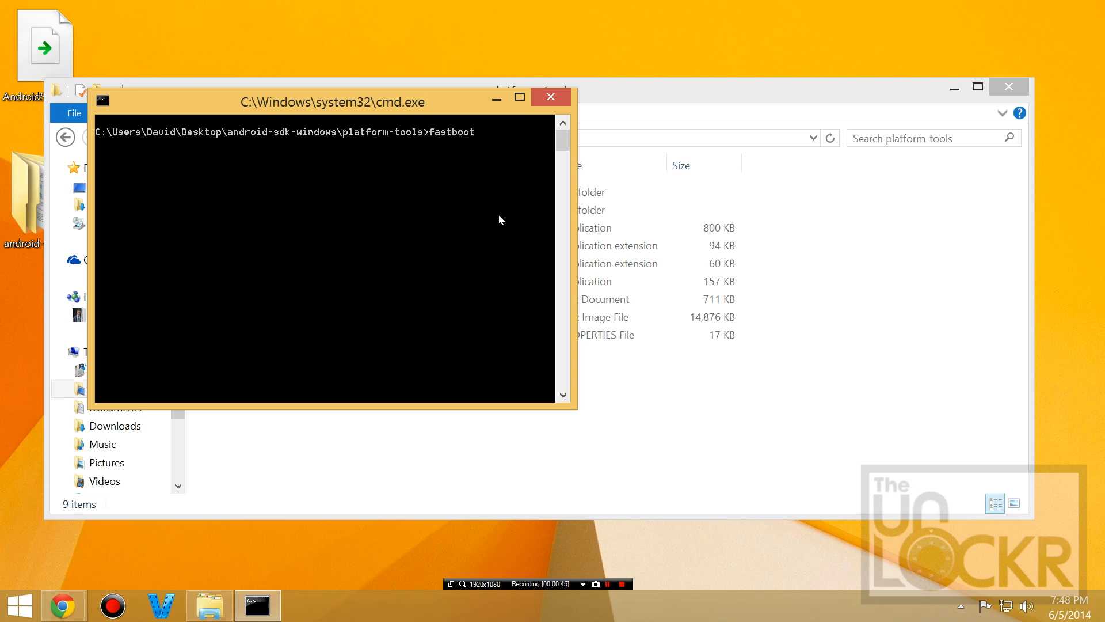
type("flash")
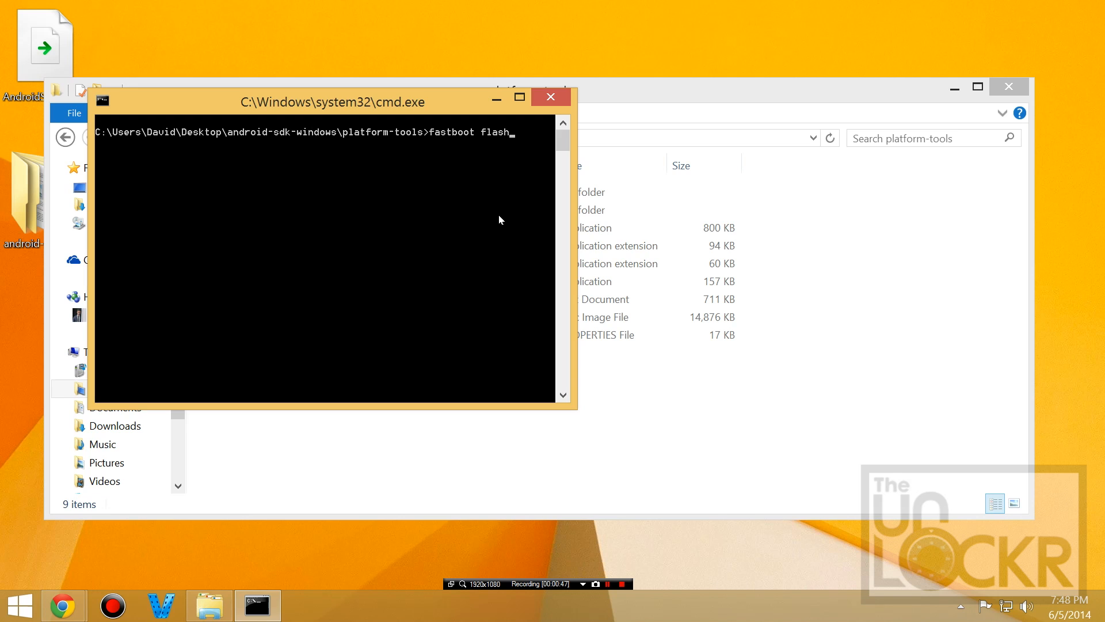
type("recovery rec")
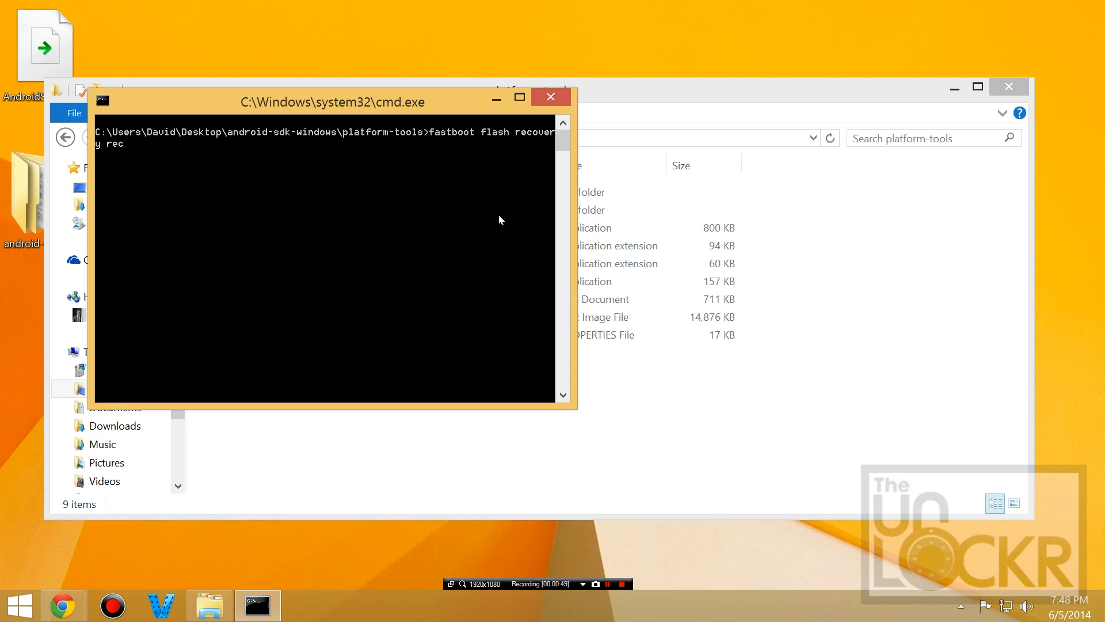
type("overy")
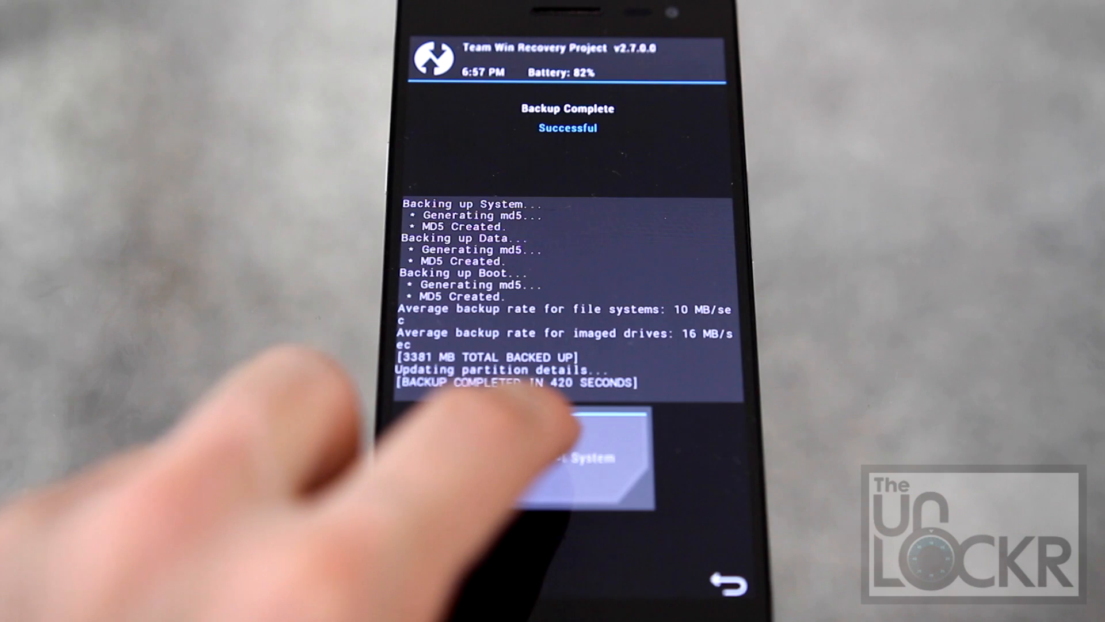
Reboot the phone into Android from TWRP after the 3381 MB backup.
left_click(590, 463)
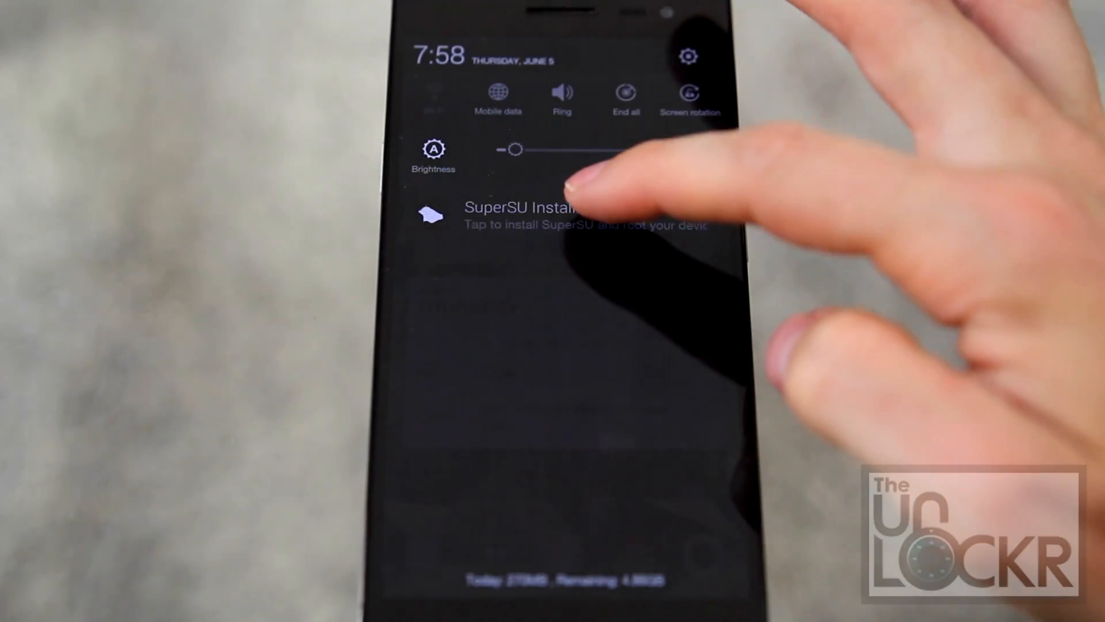
Open the SuperSU Installer notification and choose TWRP to finish rooting.
left_click(521, 217)
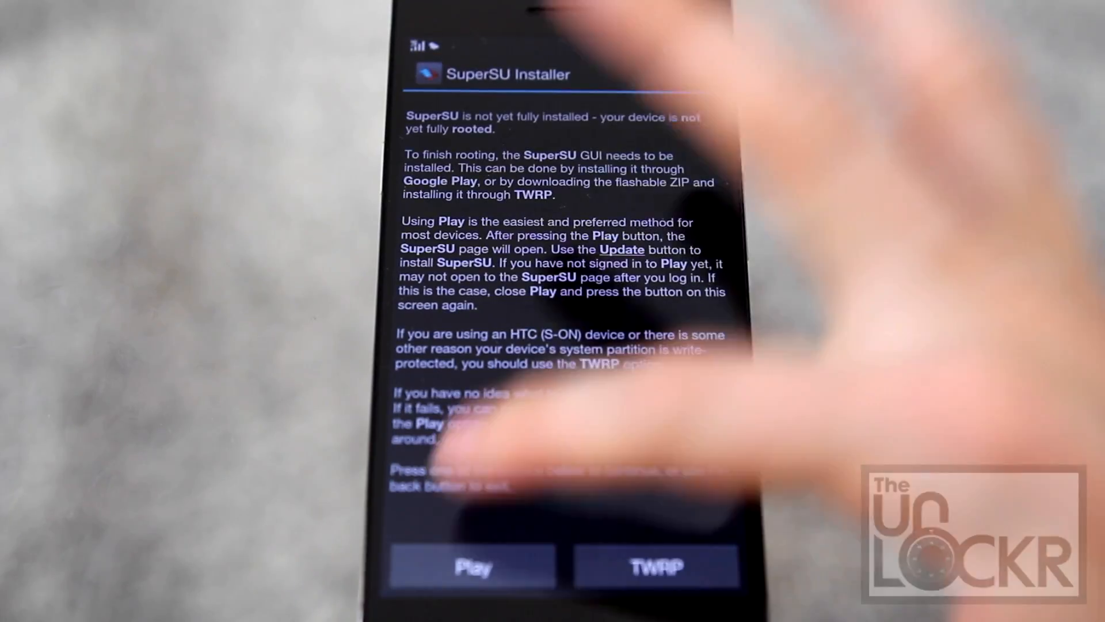
left_click(471, 564)
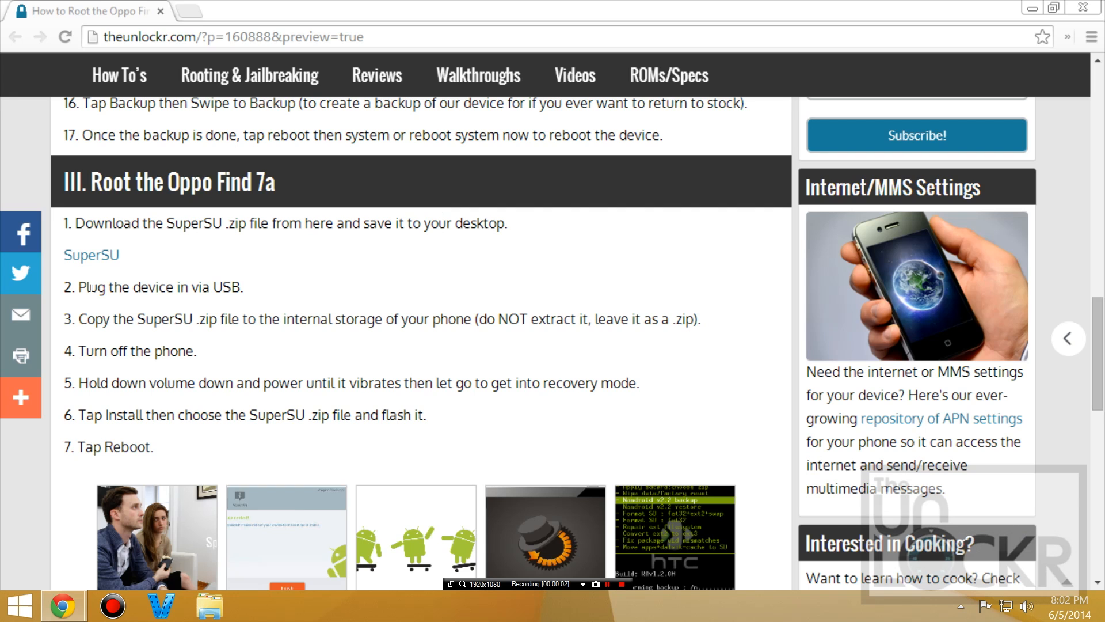
Download the SuperSU update zip from the guide and save it to the Desktop.
left_click(91, 255)
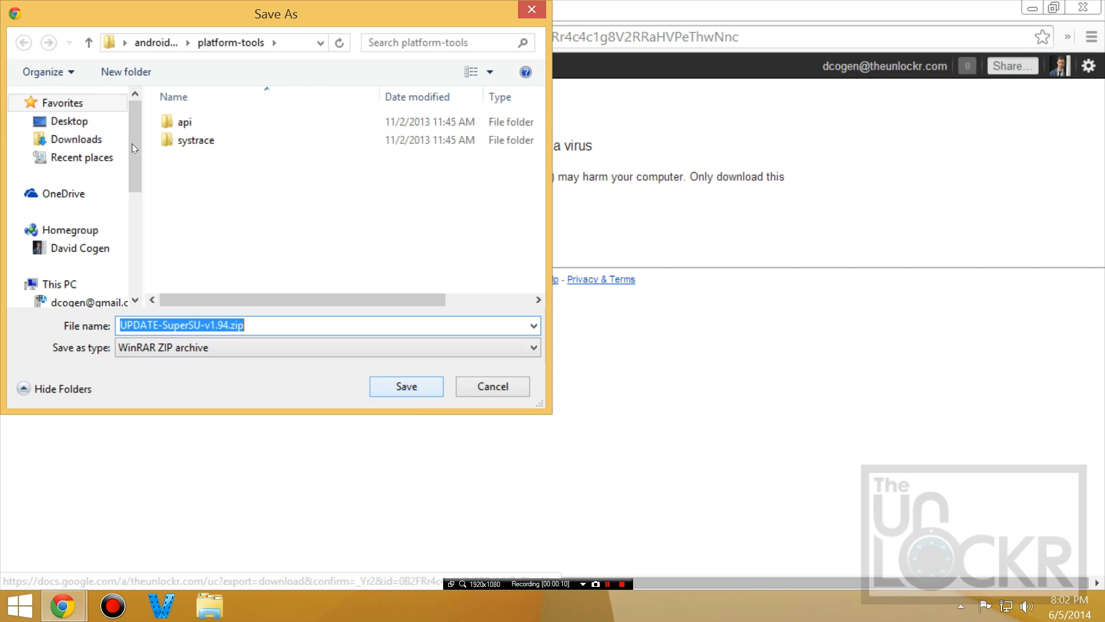
left_click(407, 386)
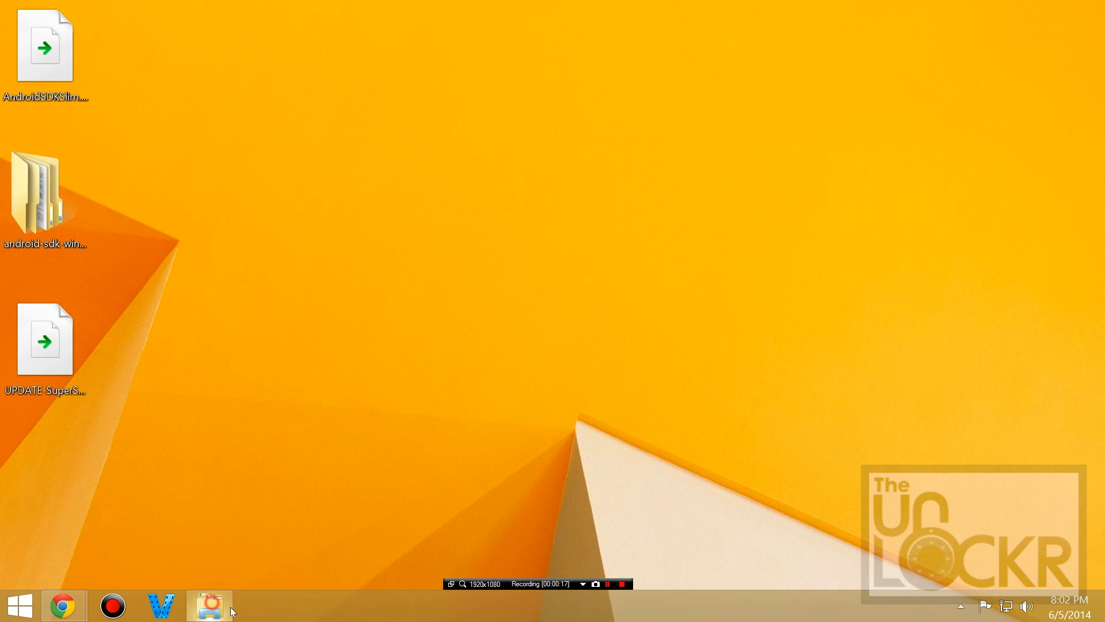
Drag the UPDATE-SuperSU zip from the desktop into the OPPO X9006 Internal storage.
left_click(208, 605)
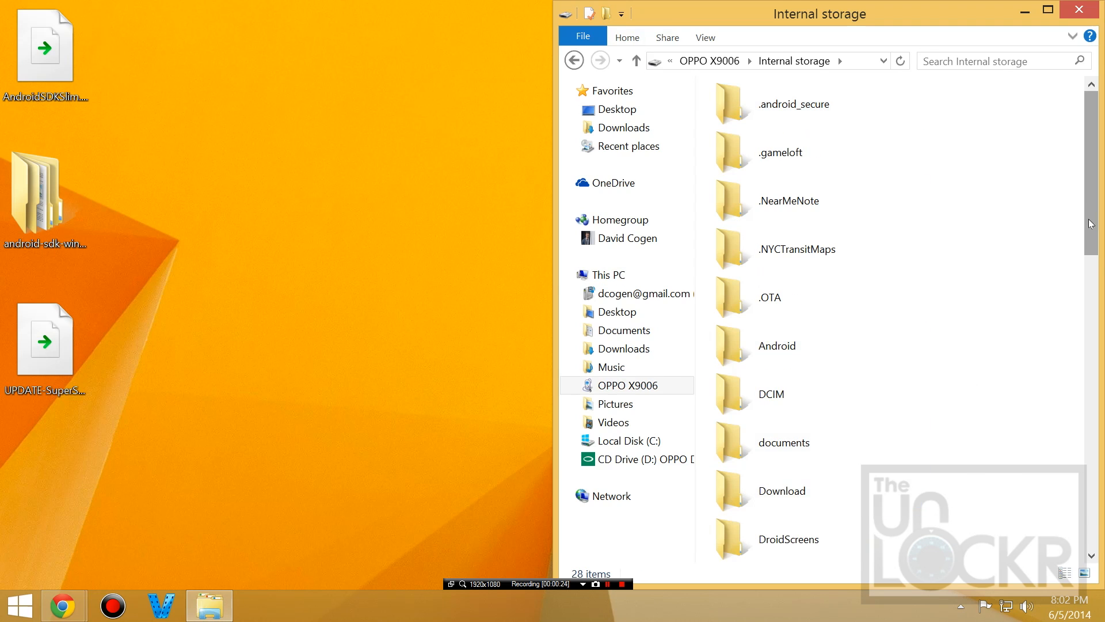
scroll("down", 3)
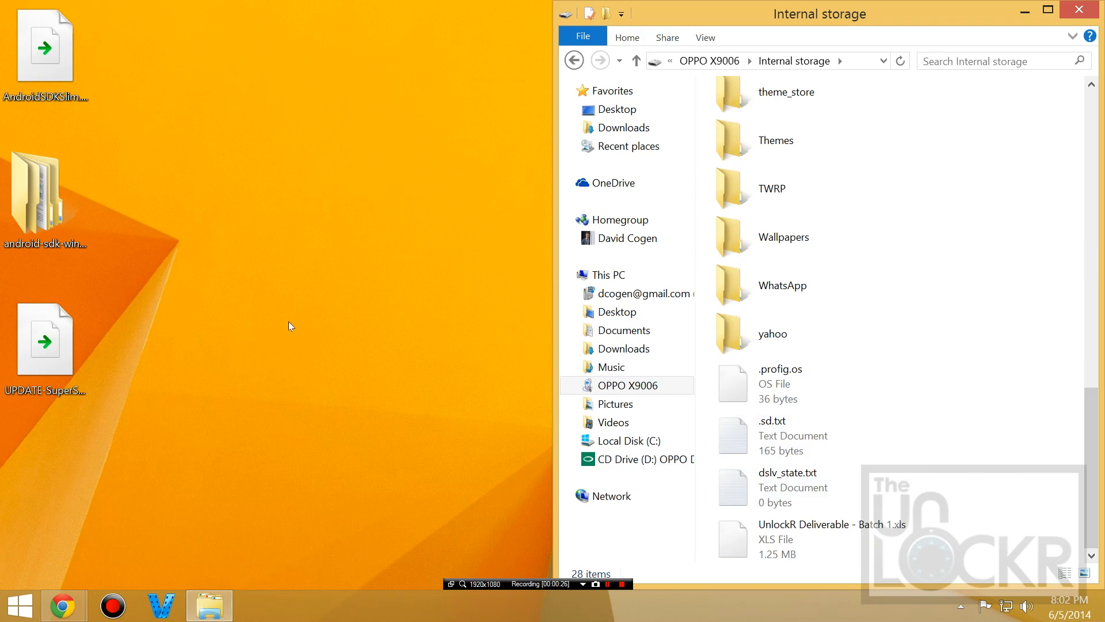
left_click(45, 340)
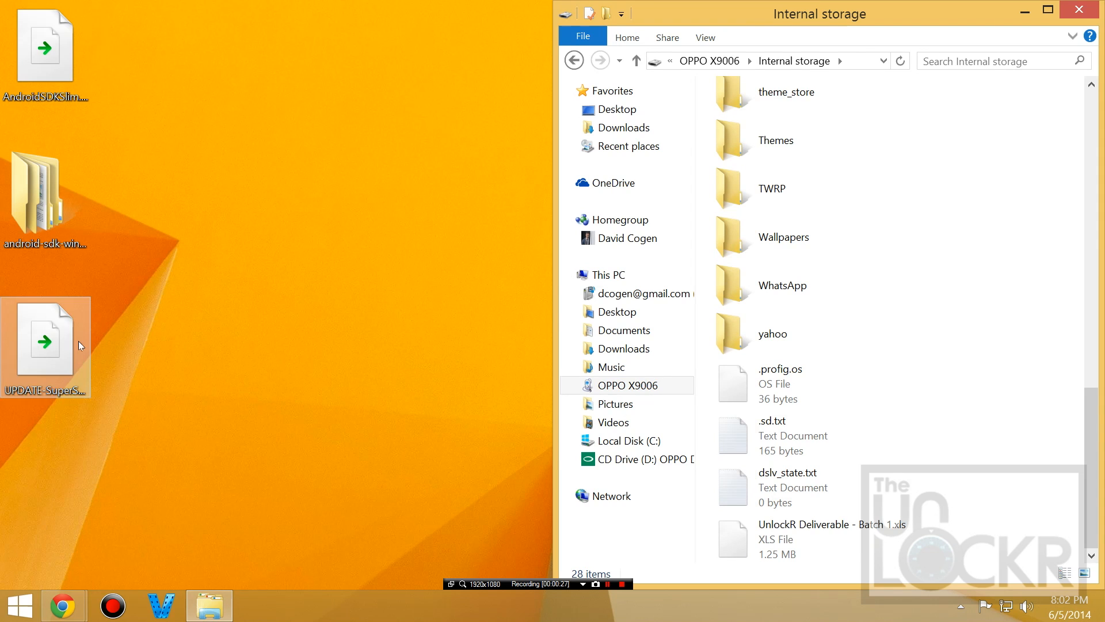
left_click_drag(44, 342, 980, 508)
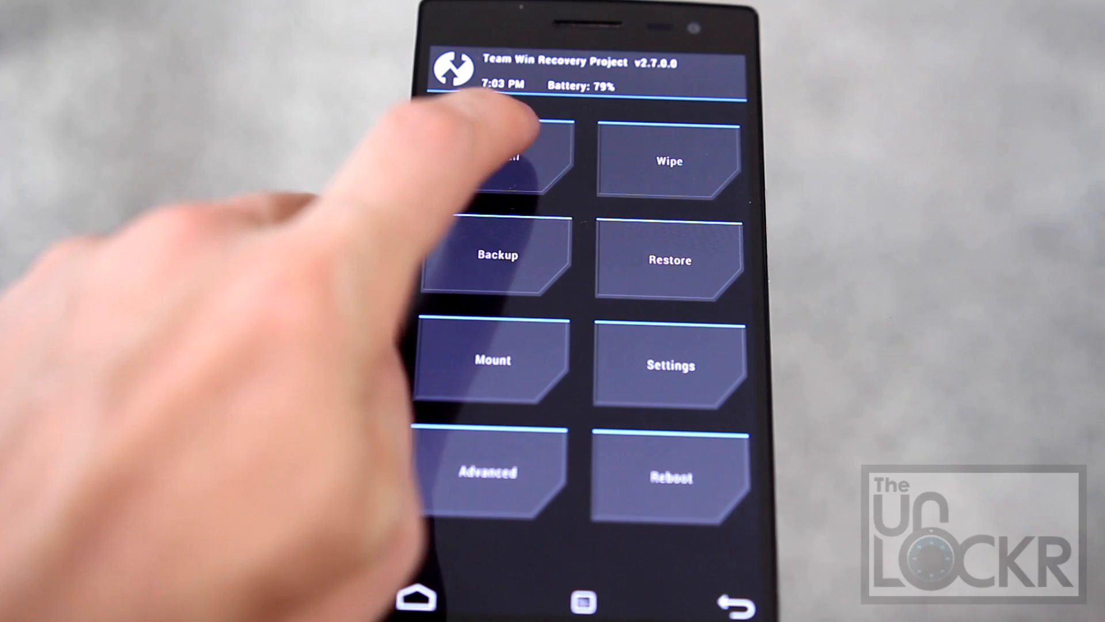
Choose Install in TWRP's main menu to list the /sdcard zips.
left_click(510, 155)
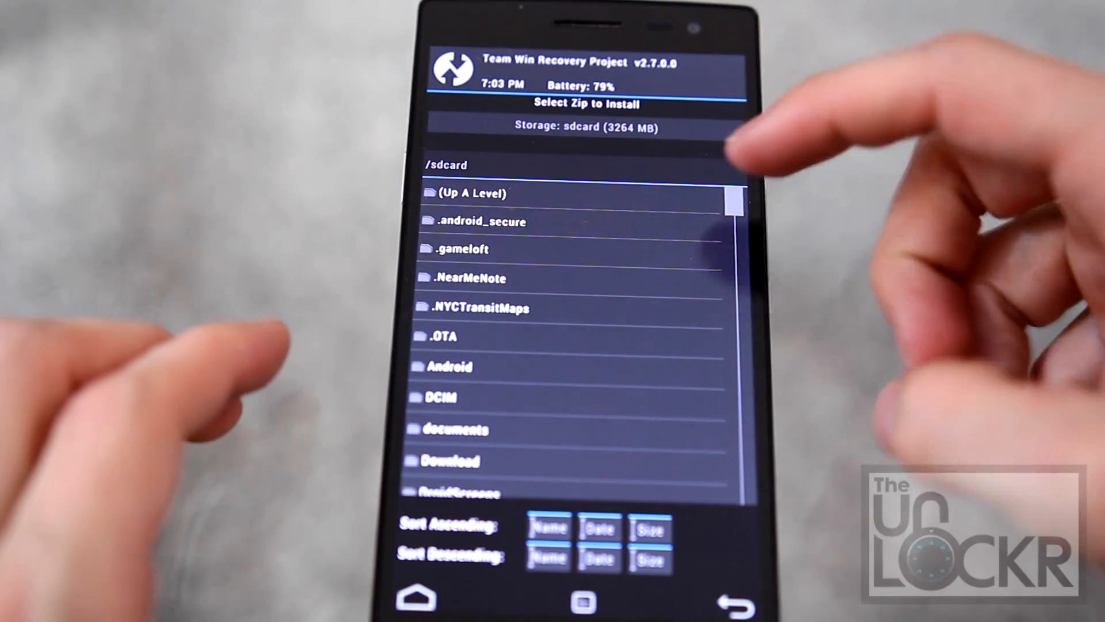